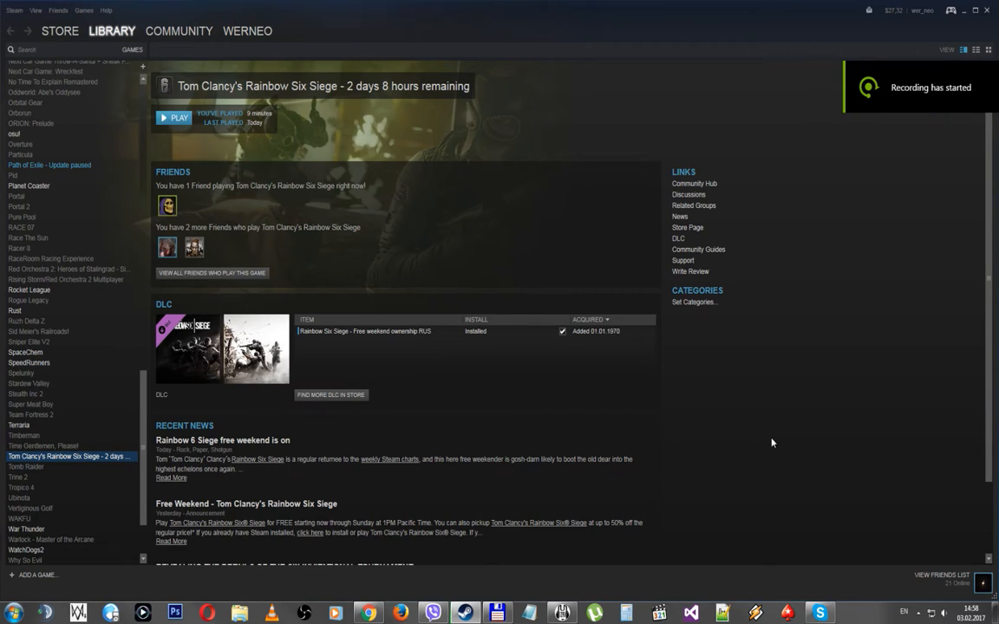
mouse_move(748, 420)
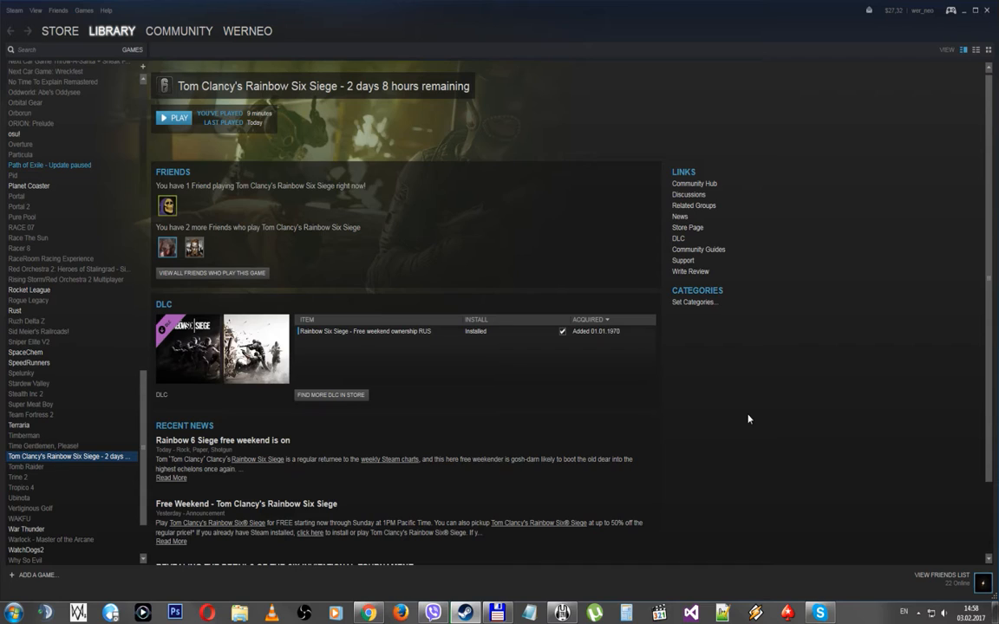
mouse_move(741, 409)
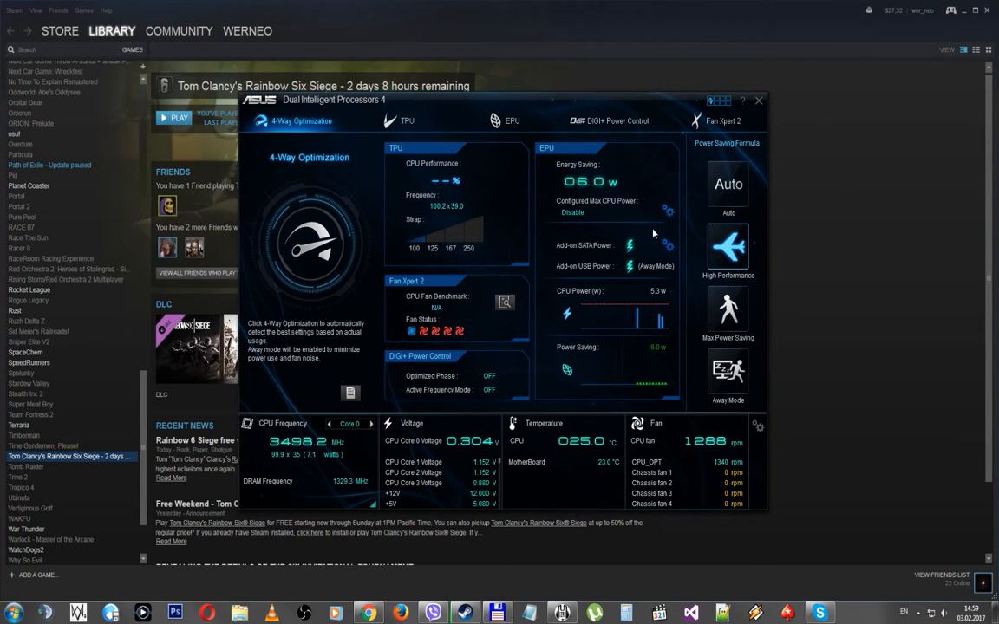
Leave Configured Max CPU Power off in EPU settings and close AI Suite.
left_click(665, 212)
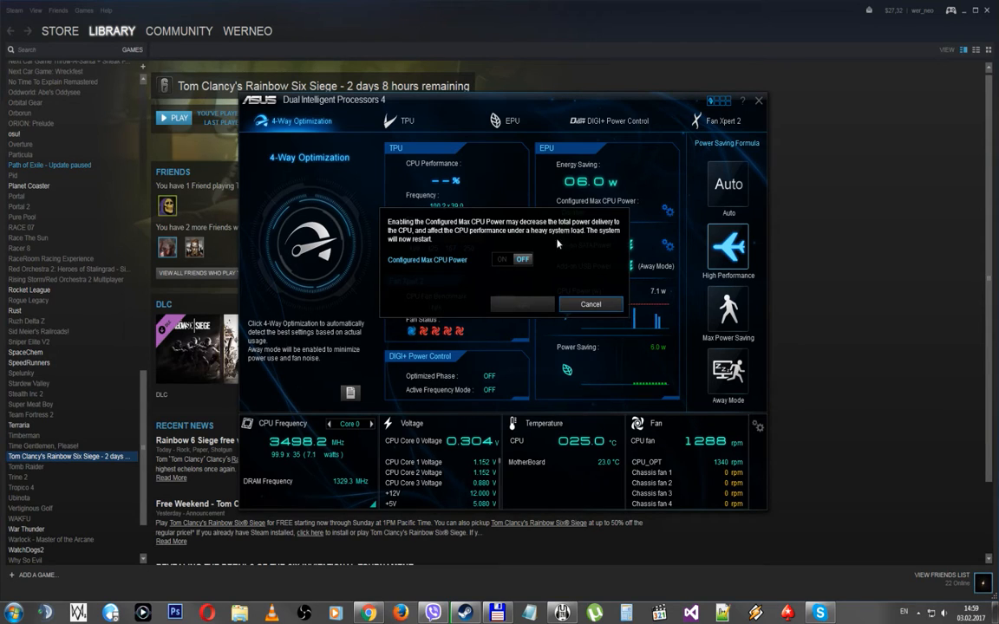
mouse_move(548, 313)
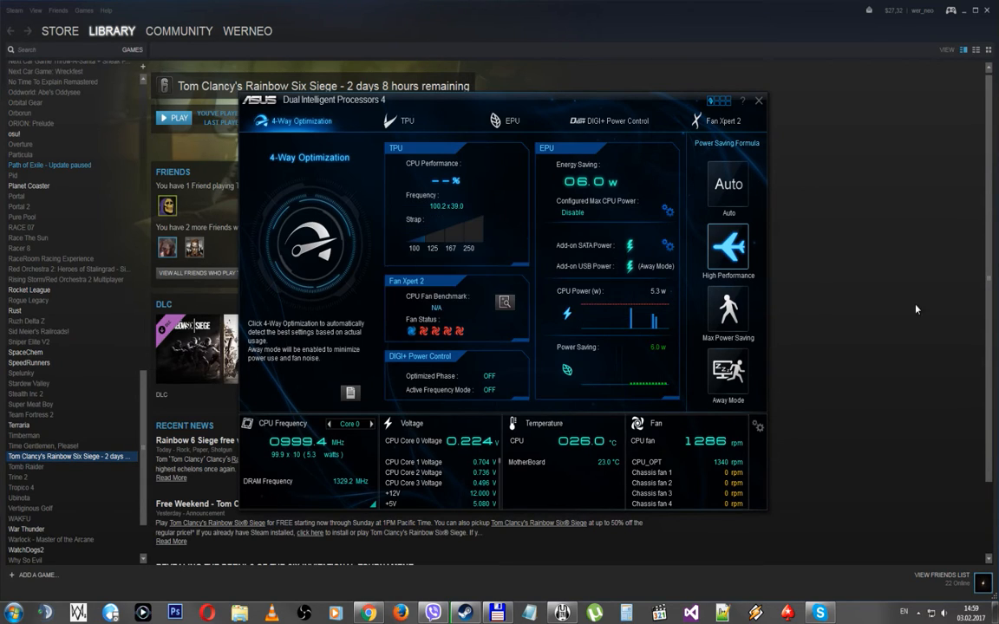
left_click(758, 100)
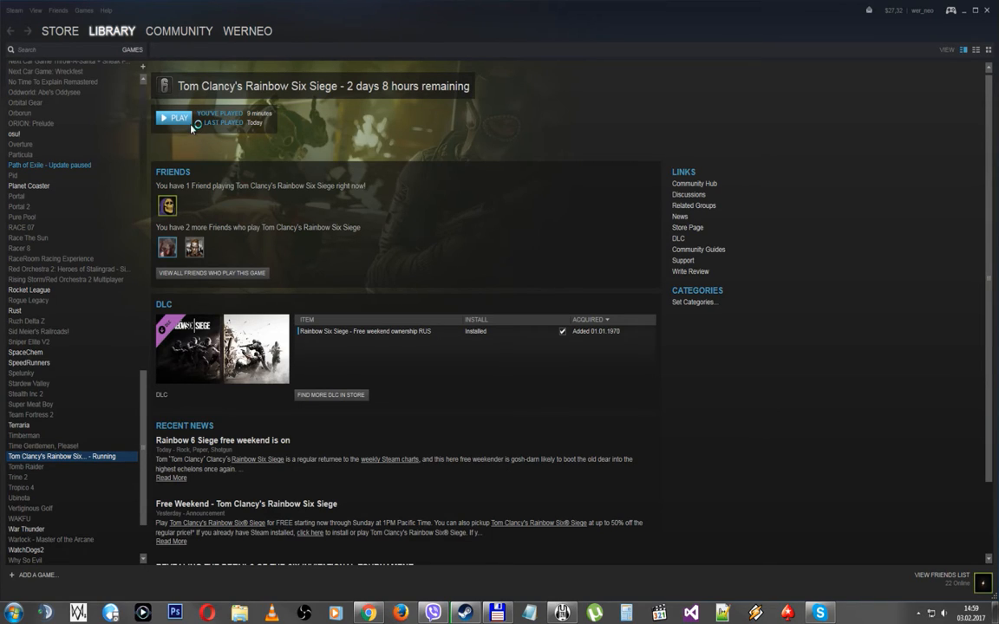
Launch Rainbow Six Siege without the Uplay overlay and bring its window forward.
left_click(174, 117)
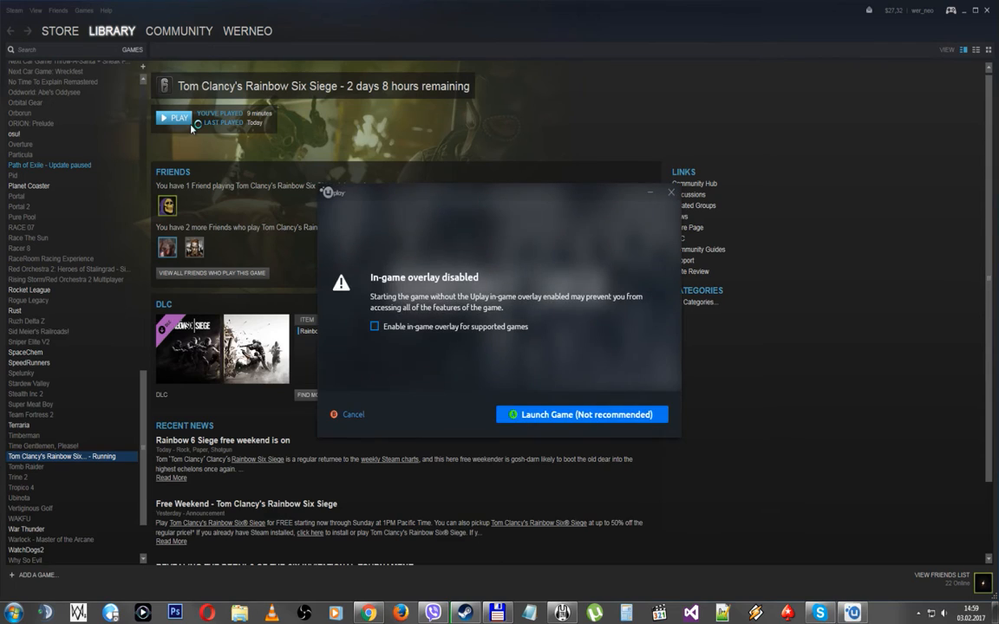
left_click(581, 414)
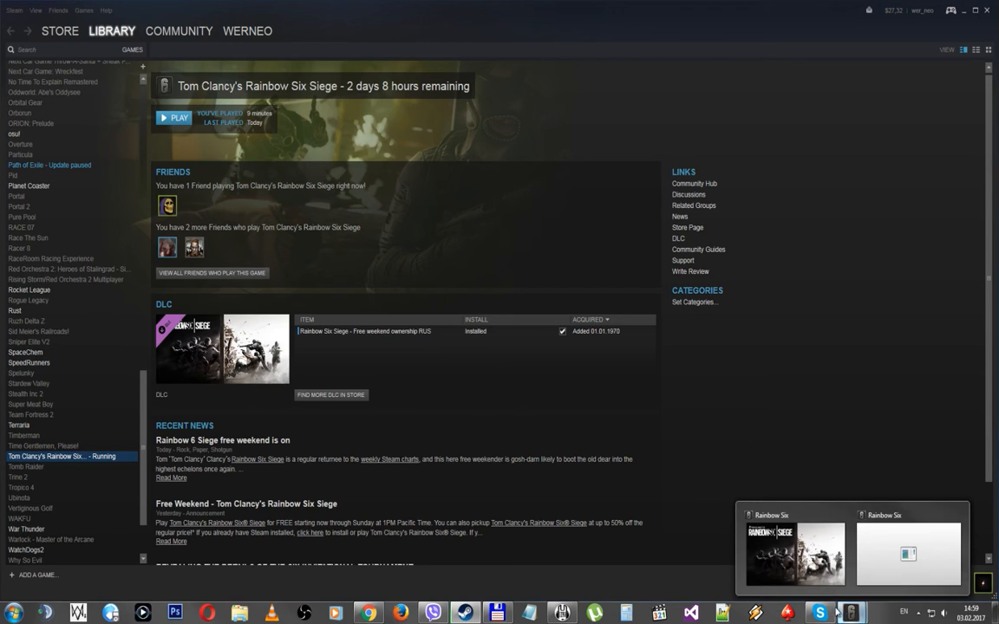
left_click(174, 117)
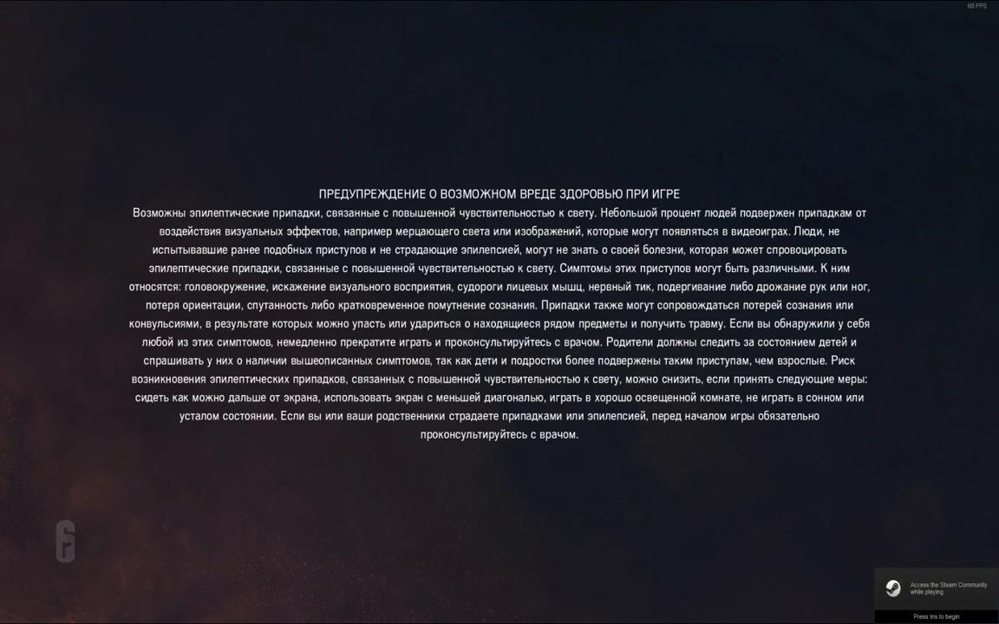